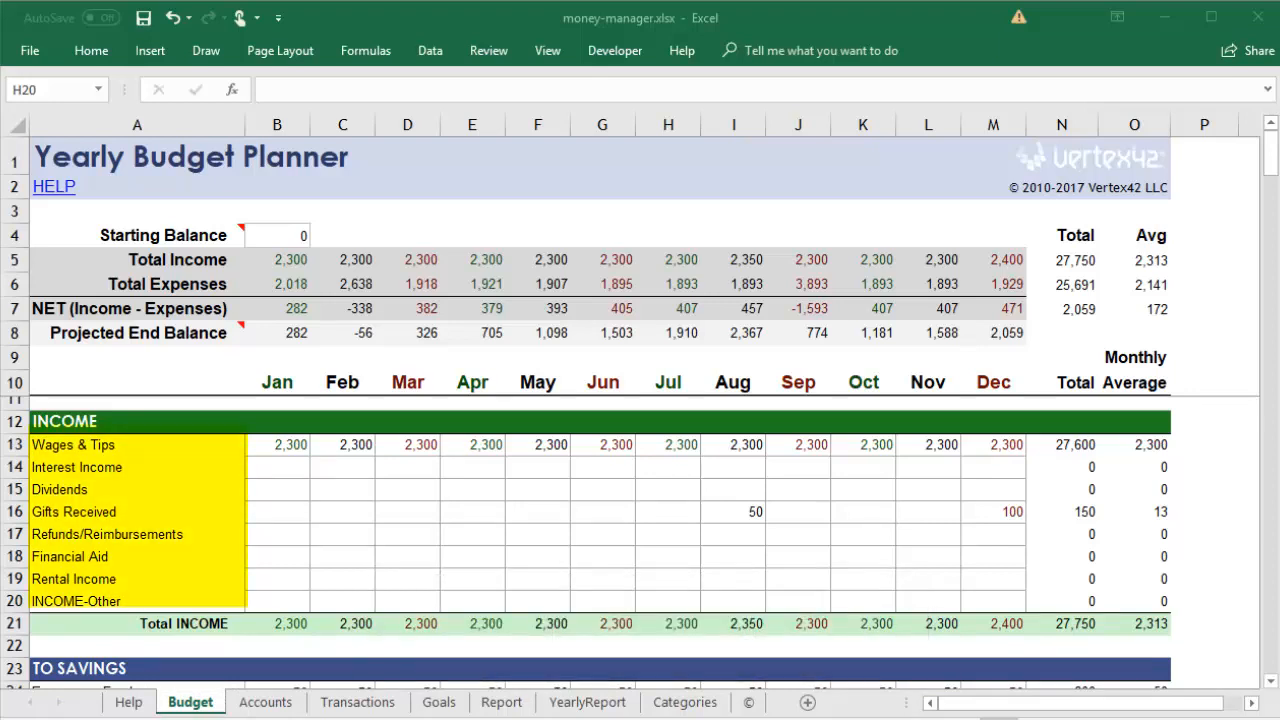
On the Budget sheet, enter other income of 500 in C20 for February and 120 for March.
left_click(685, 701)
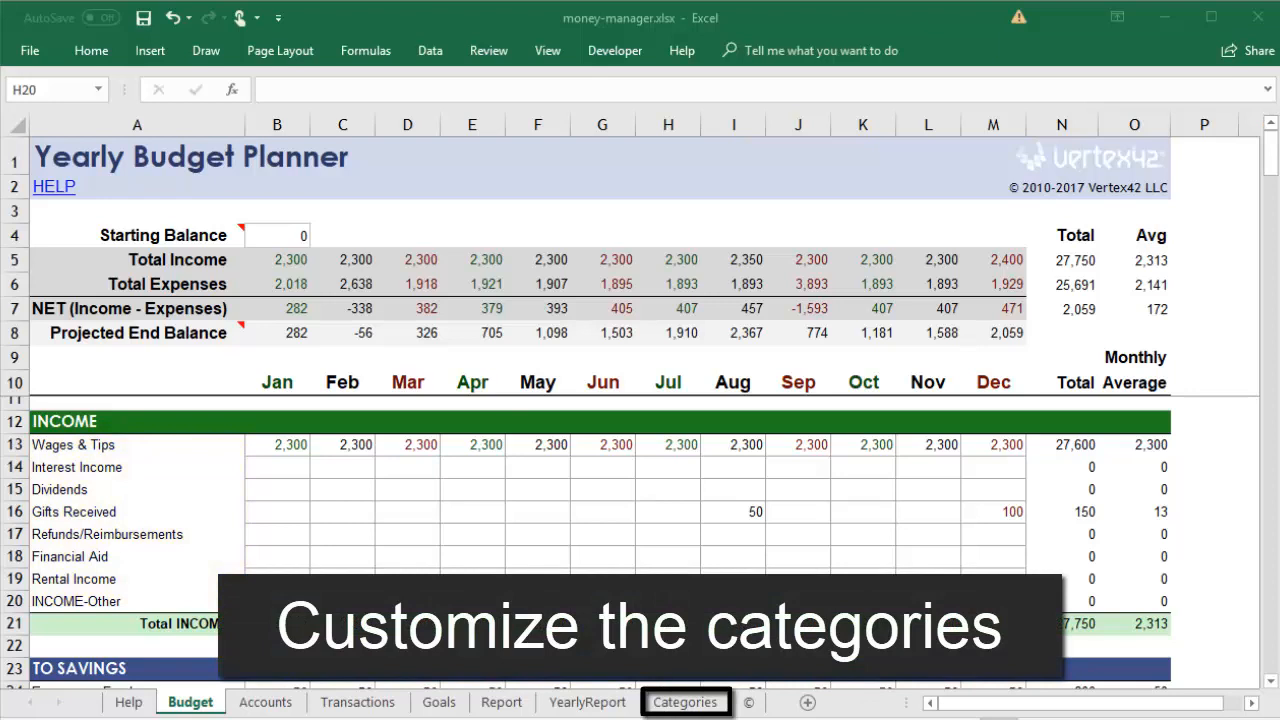
left_click(342, 600)
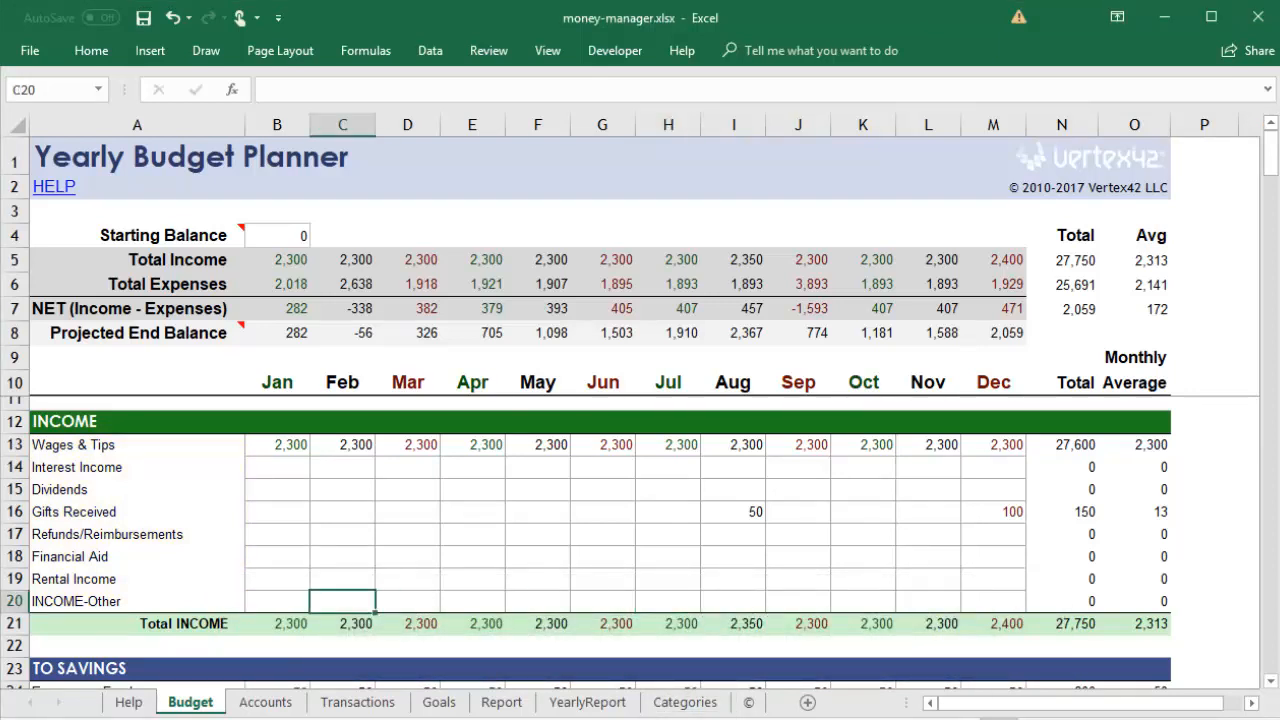
type("500")
left_click(407, 601)
type("120")
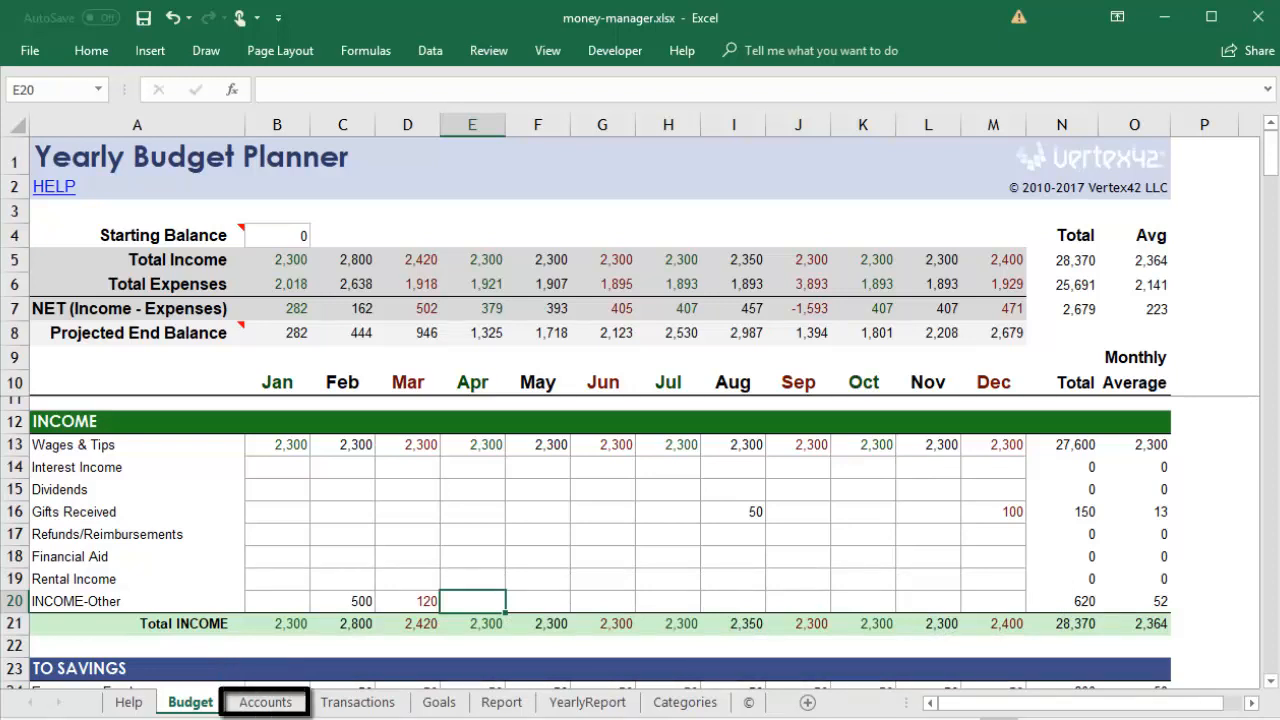
Show the Account List with Checking, Savings, BobsCard and JanesCard balances totaling 2,172.25.
left_click(265, 701)
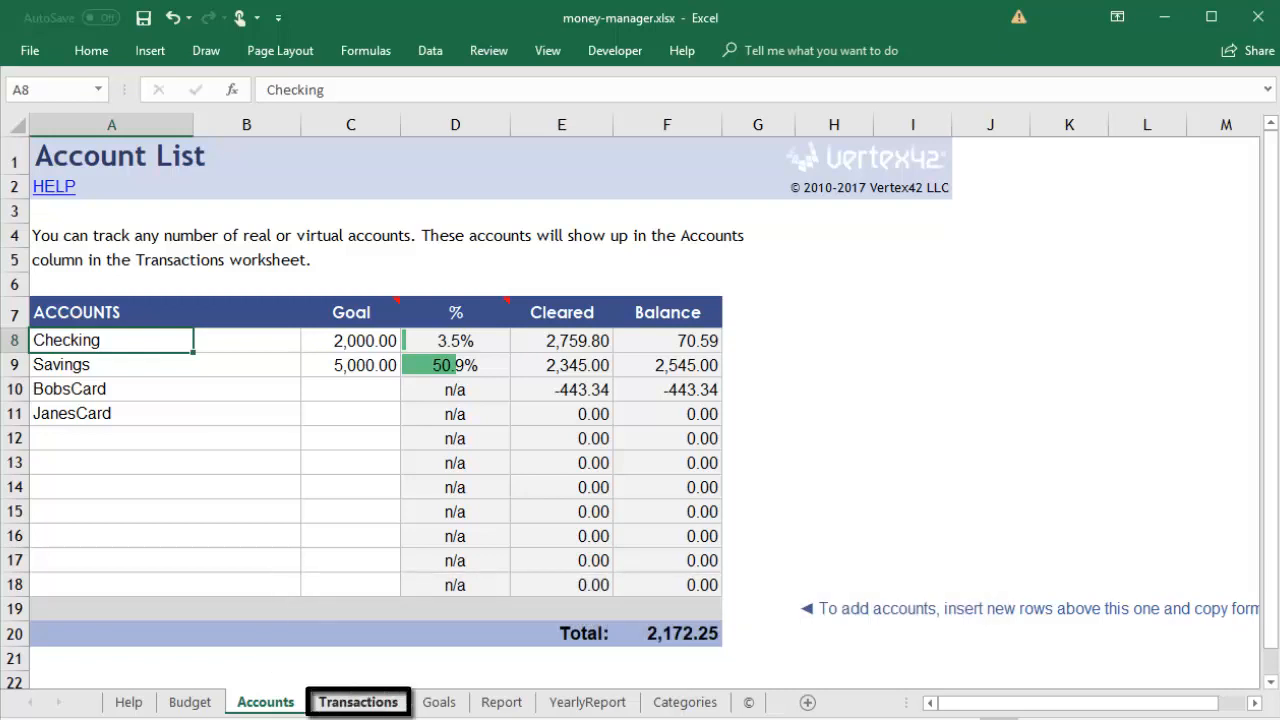
Display the Transaction History with account, date, payee, category and running balance.
left_click(358, 701)
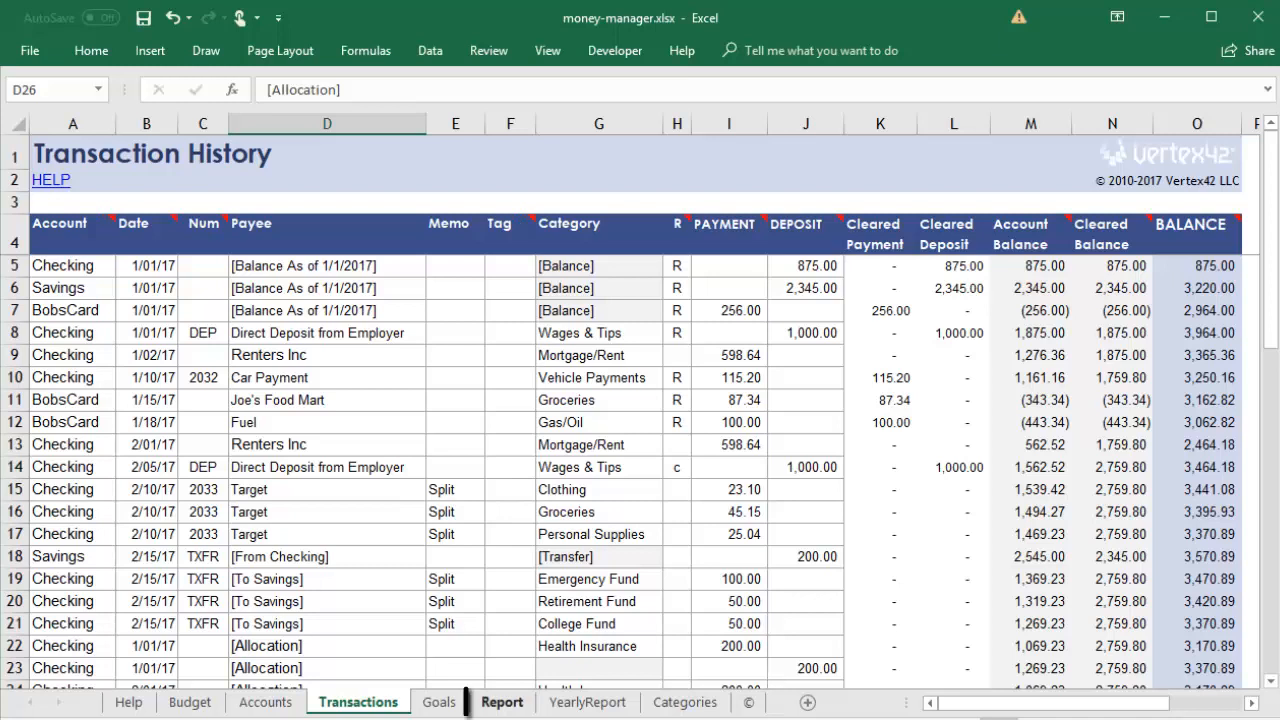
Set the Report sheet to month 2 with Year-To-Date set to Yes.
left_click(502, 701)
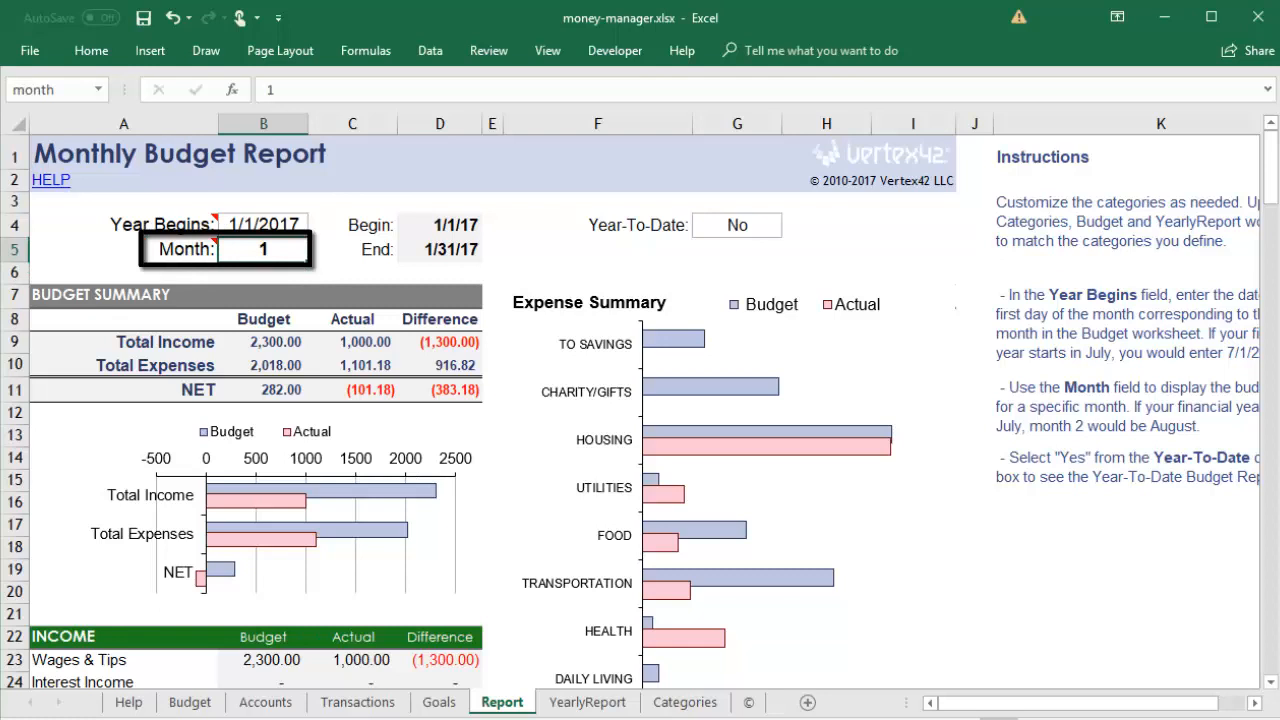
type("2")
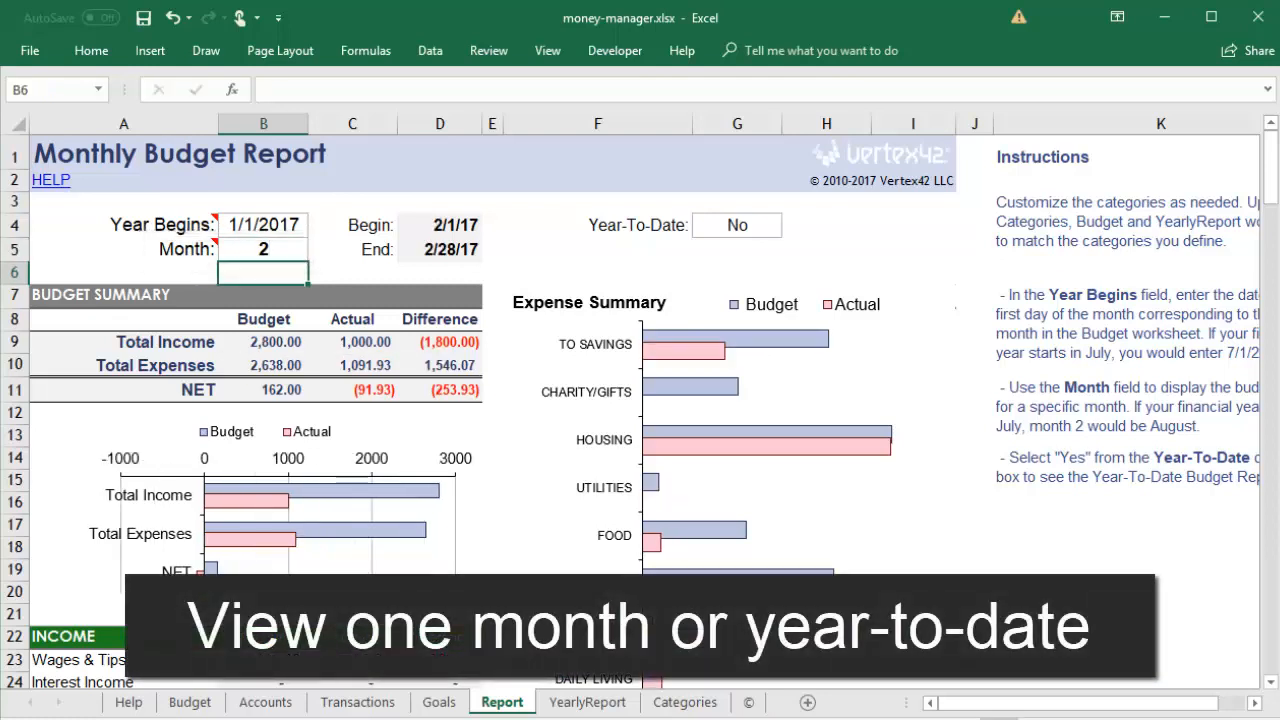
left_click(737, 225)
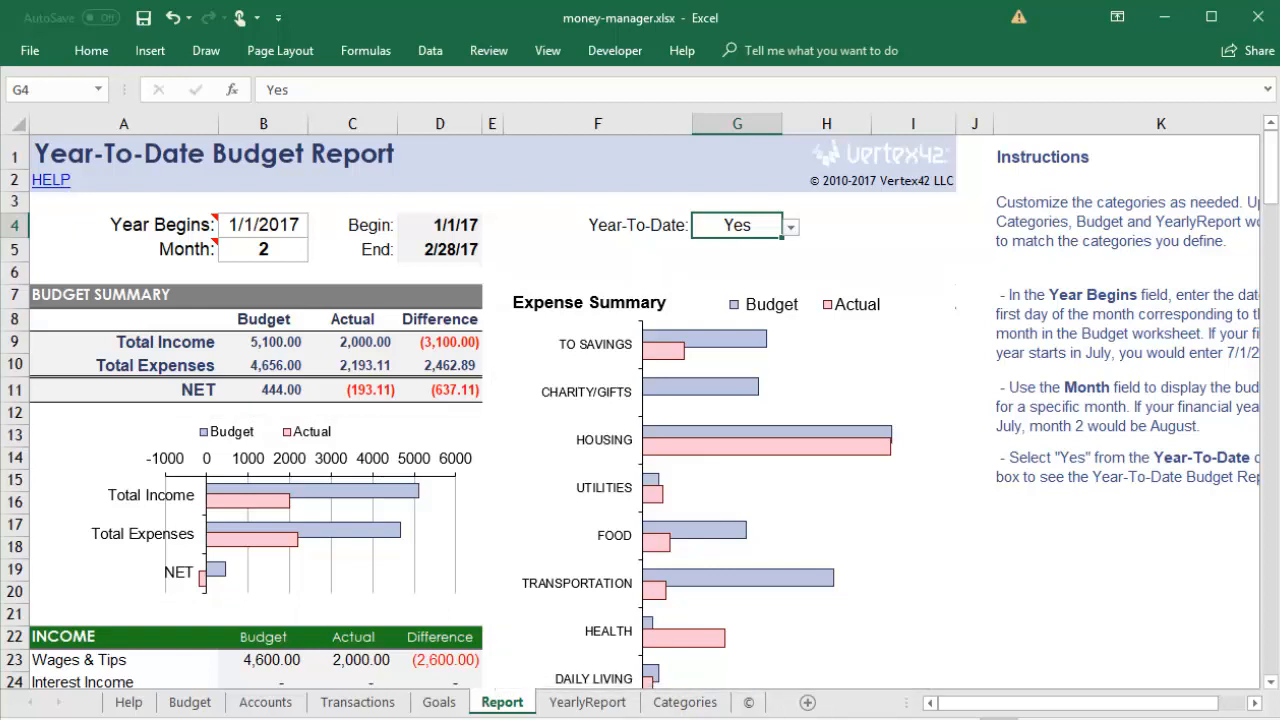
Scroll the Report down to the Housing and Utilities sections, then show the YearlyReport sheet.
scroll("down", 3)
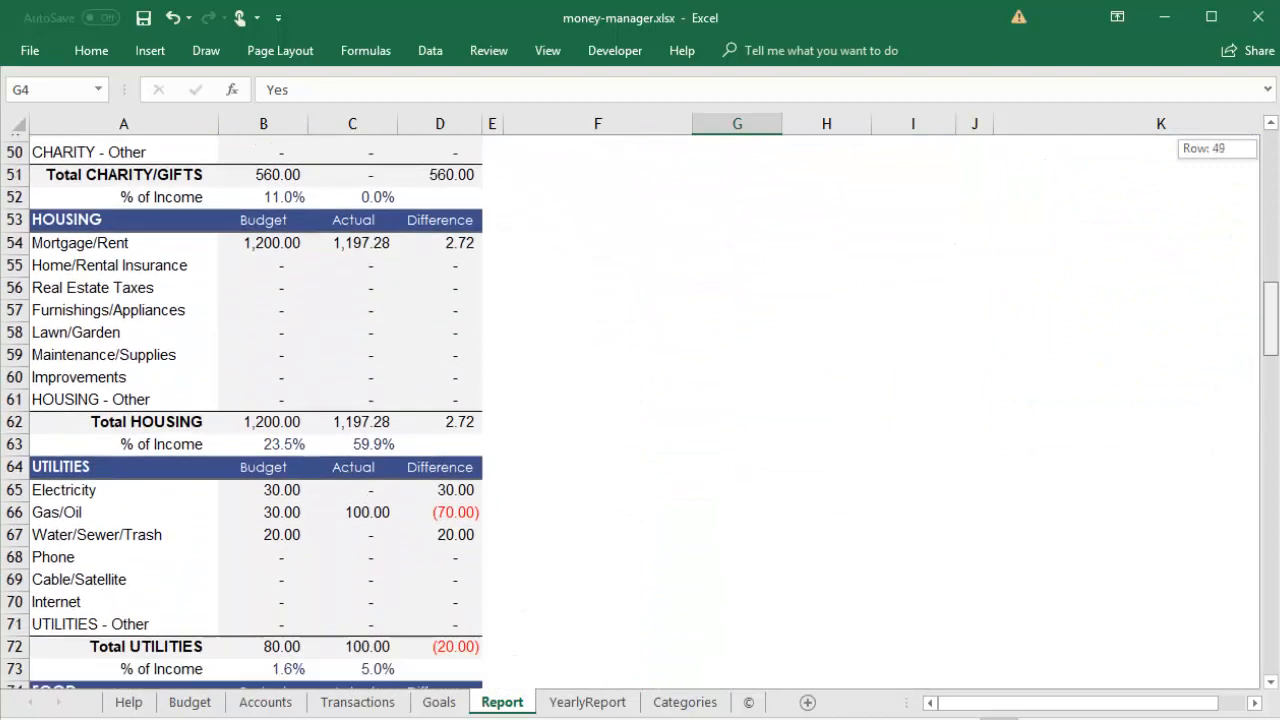
scroll("down", 3)
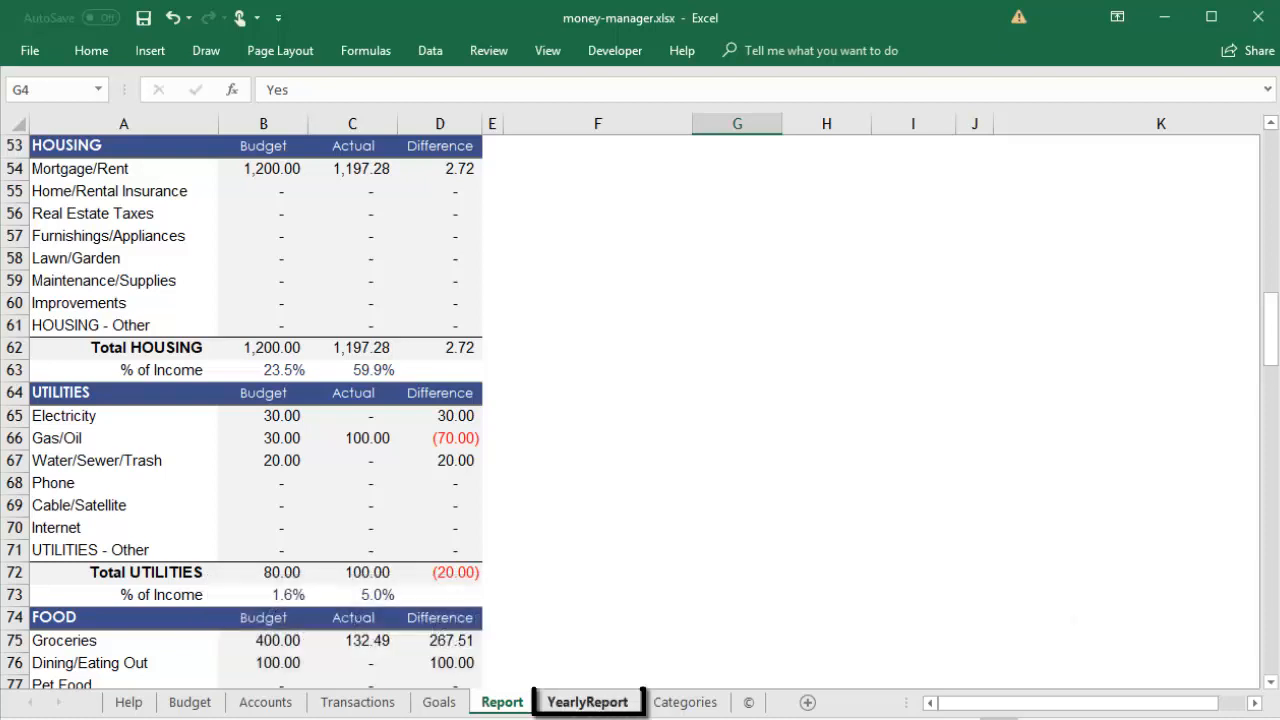
left_click(587, 701)
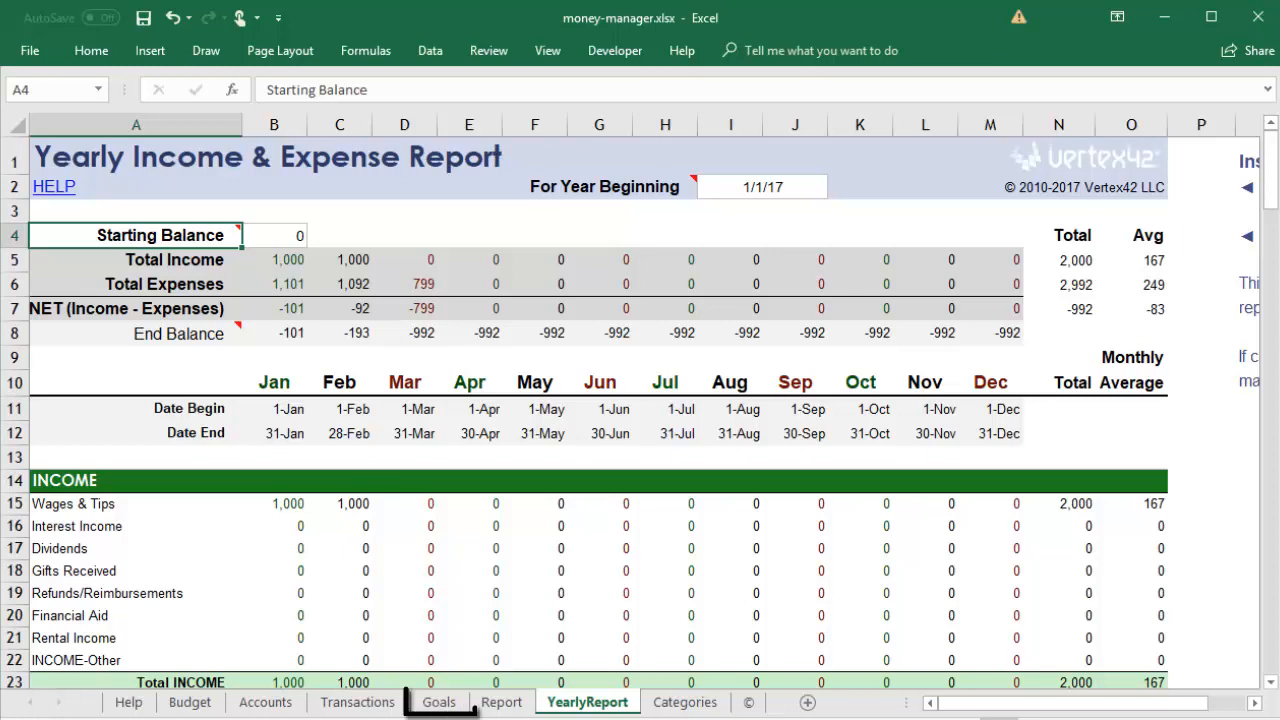
Show the Savings Goals sheet with Car Fund at 15.6% and Vacation at 33.3%.
left_click(439, 701)
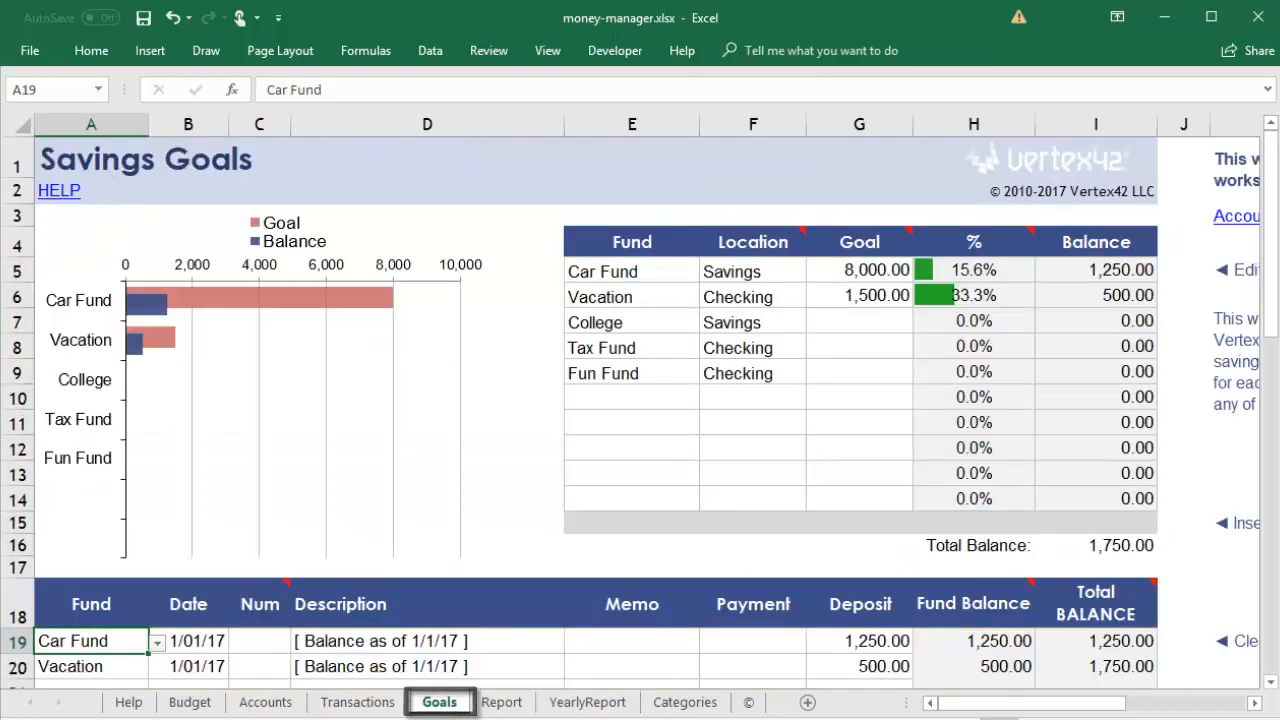